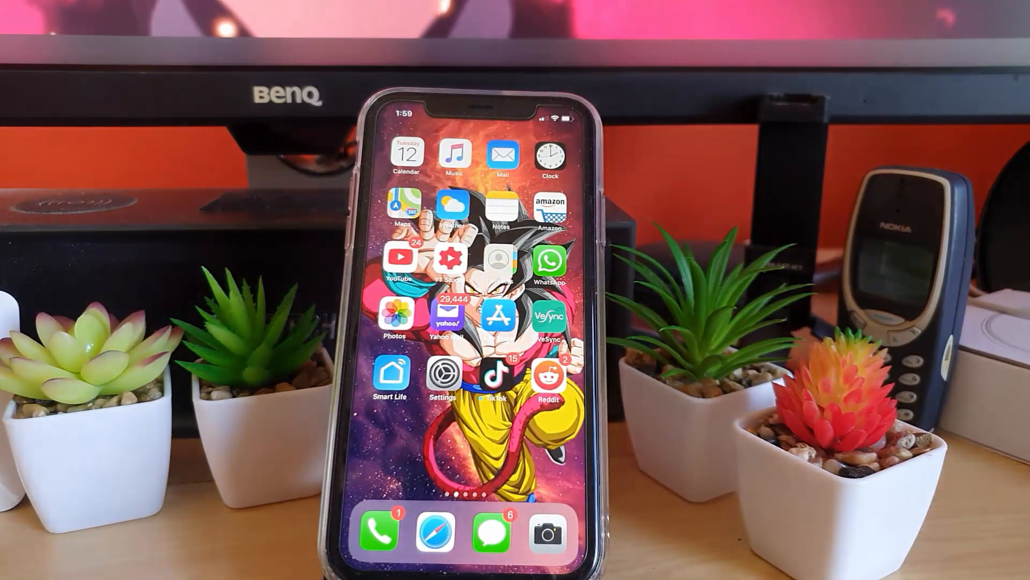
Launch Settings from the home screen and scroll the main list down toward Privacy
click(442, 378)
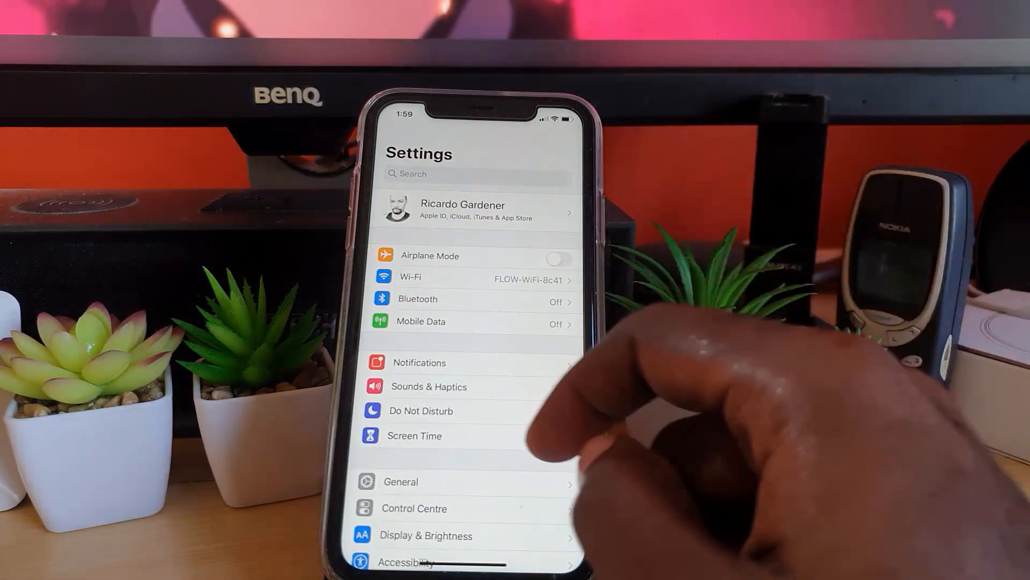
scroll(down, 3)
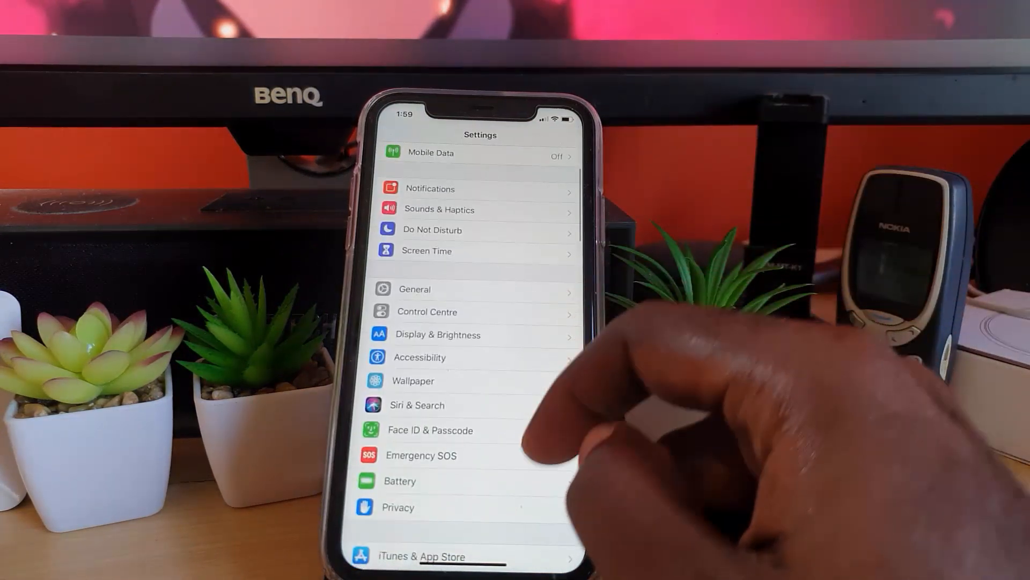
scroll(down, 3)
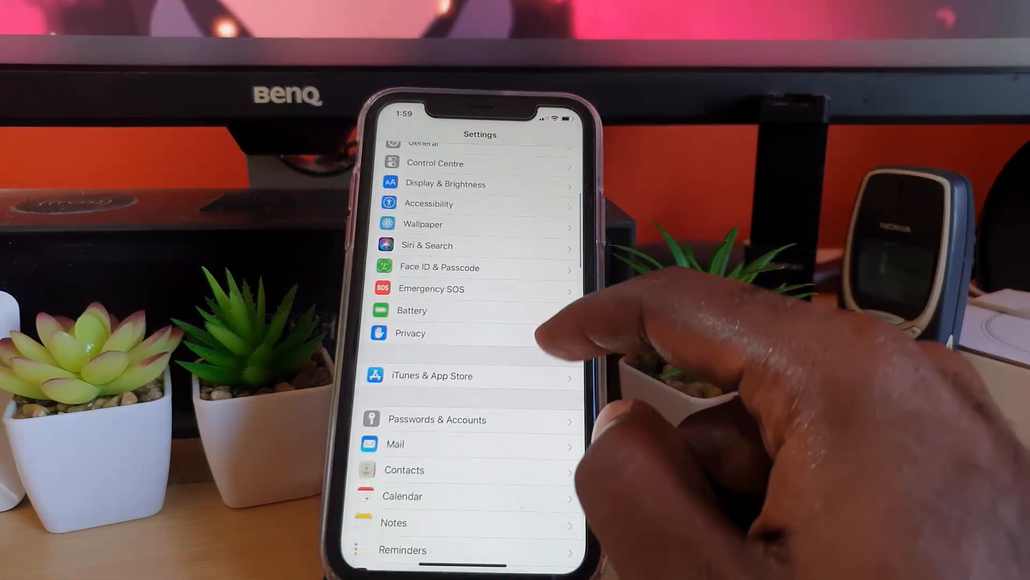
Go into Privacy, then Location Services, and scroll down to System Services
click(410, 333)
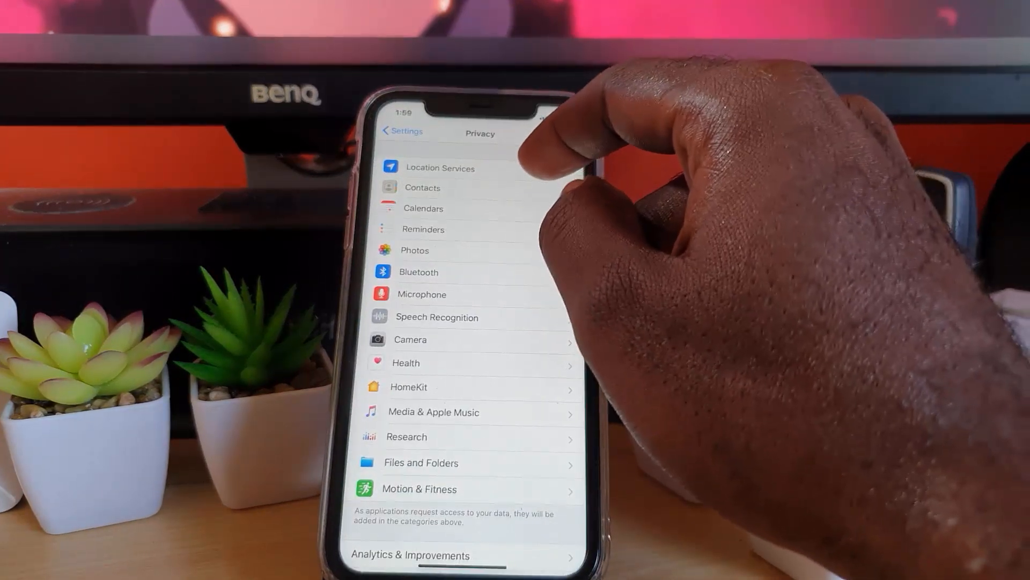
click(440, 167)
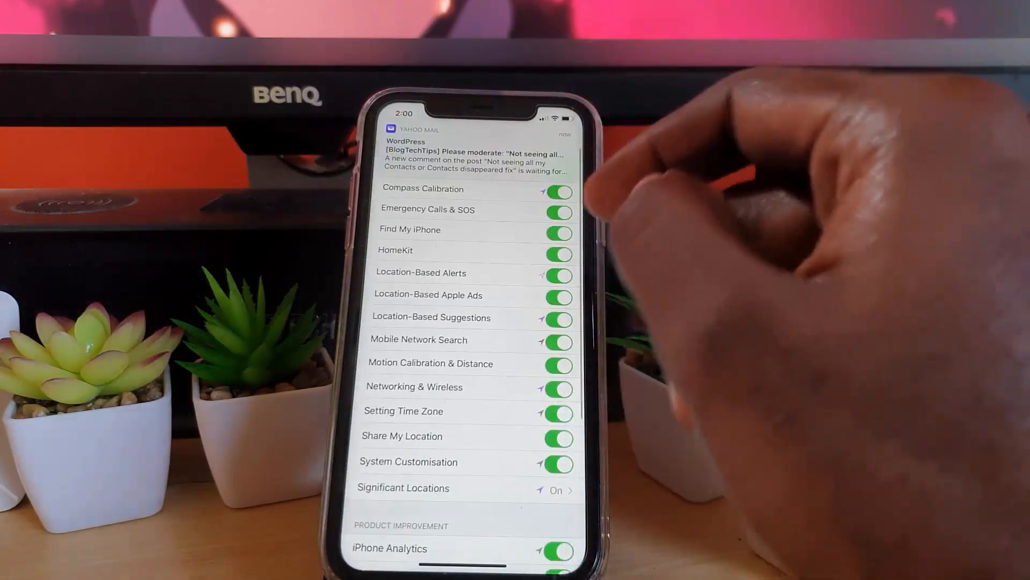
scroll(down, 3)
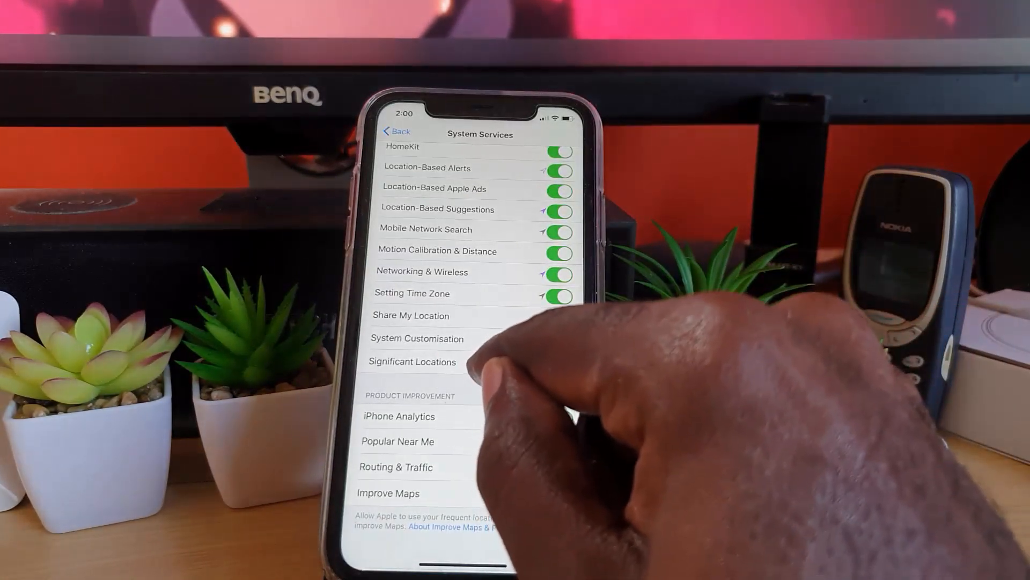
Open Significant Locations and pass Face ID to reveal its switch and history
click(412, 362)
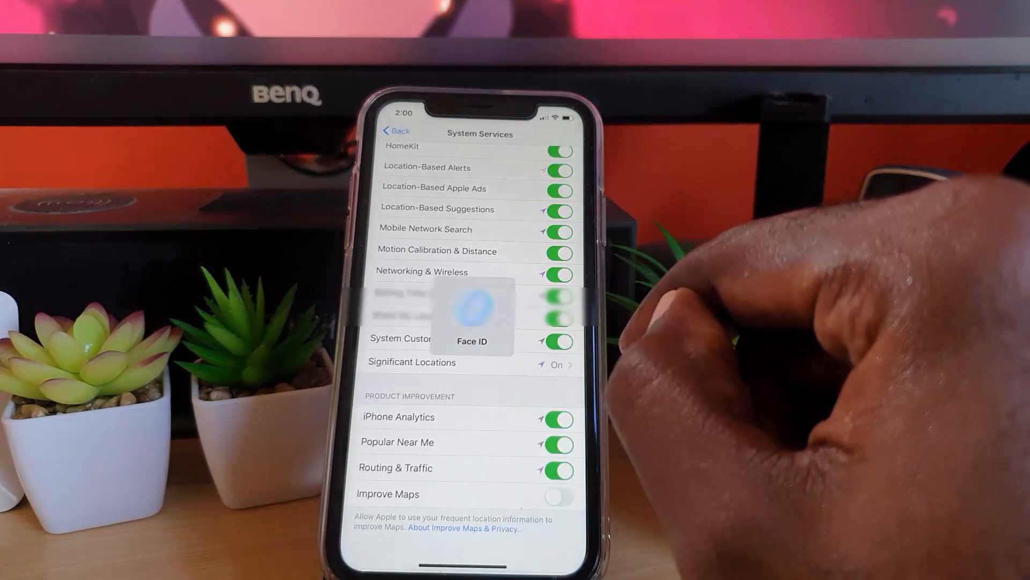
click(412, 361)
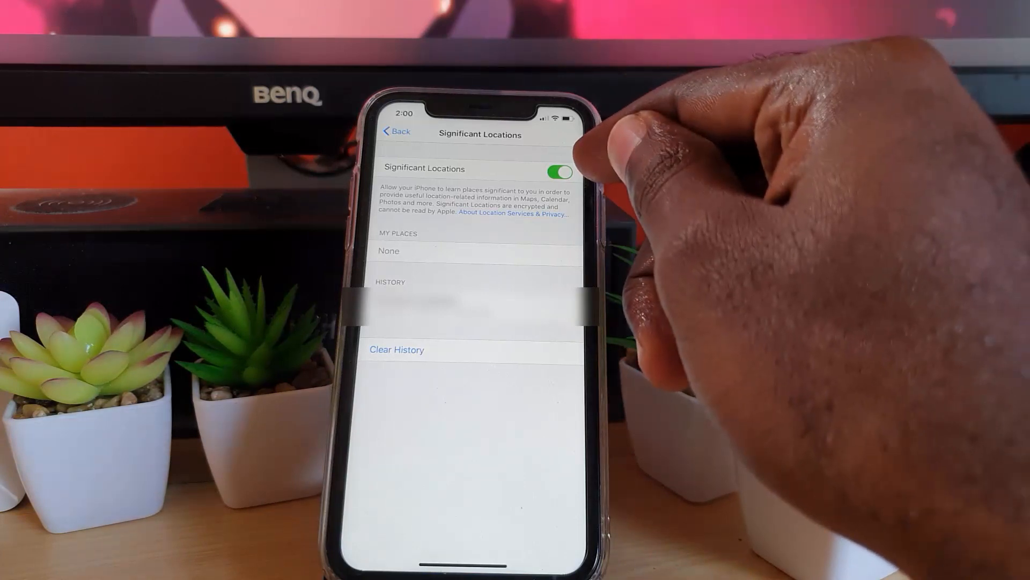
mouse_move(723, 197)
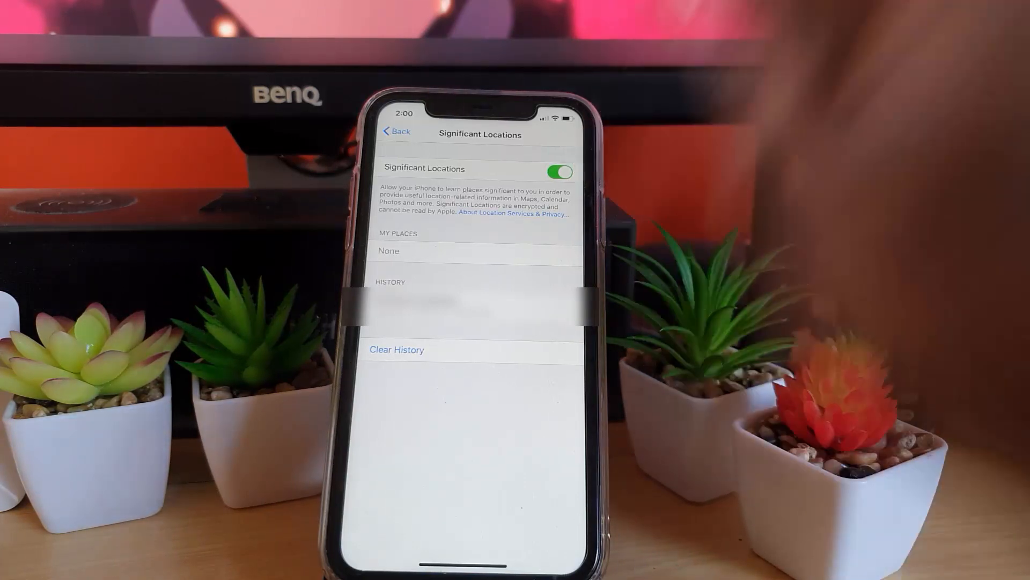